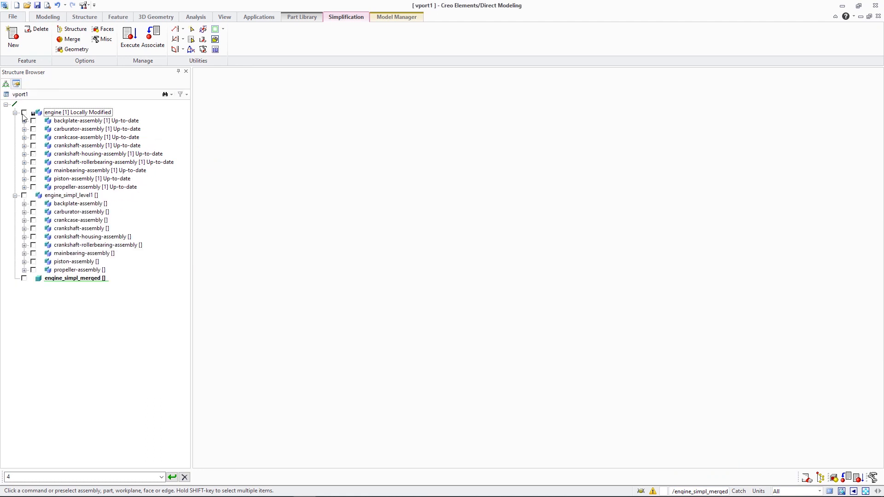
Display the engine assembly and begin a new simplification feature, Simple1.
{"action": "left_click", "coordinate": [25, 112]}
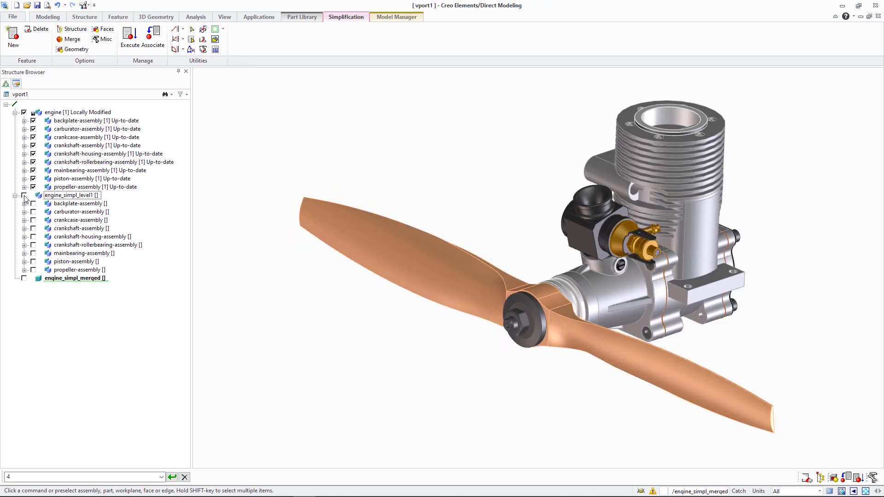
{"action": "left_click", "coordinate": [24, 280]}
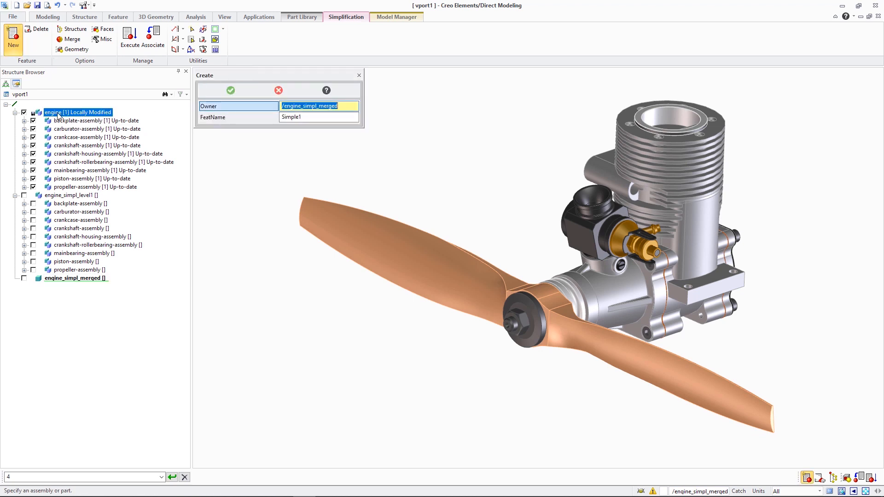
Review Simple1's Structure, Geometry and Misc options, then close them unchanged.
{"action": "left_click", "coordinate": [74, 29]}
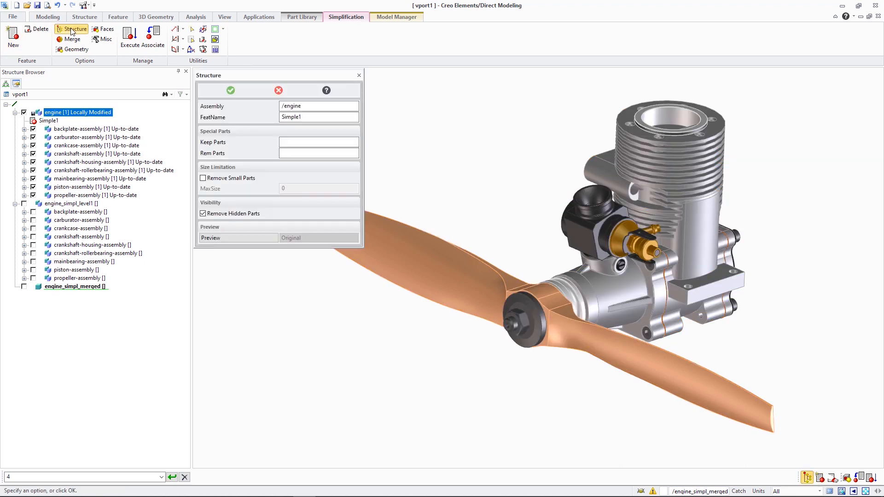
{"action": "left_click", "coordinate": [75, 49]}
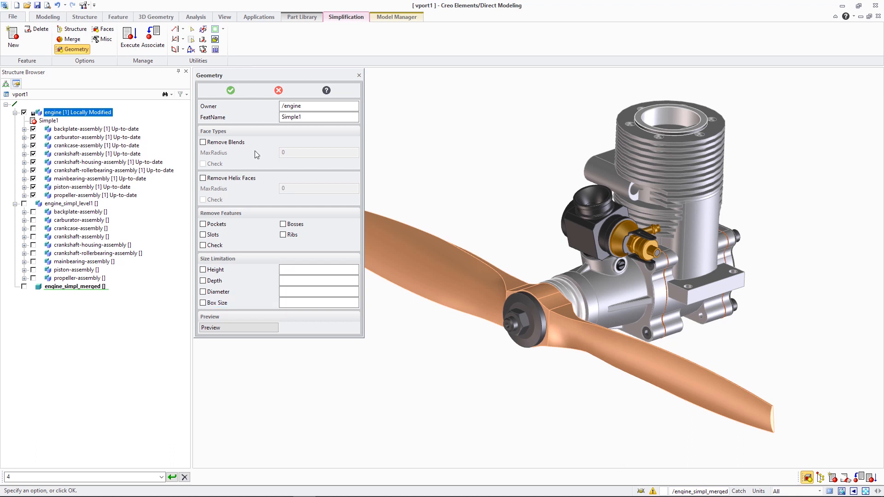
{"action": "left_click", "coordinate": [105, 38]}
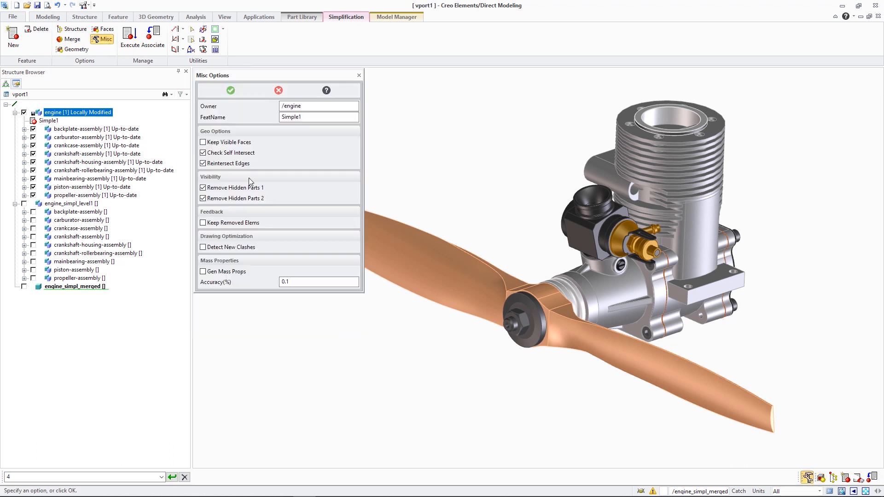
{"action": "left_click", "coordinate": [230, 90]}
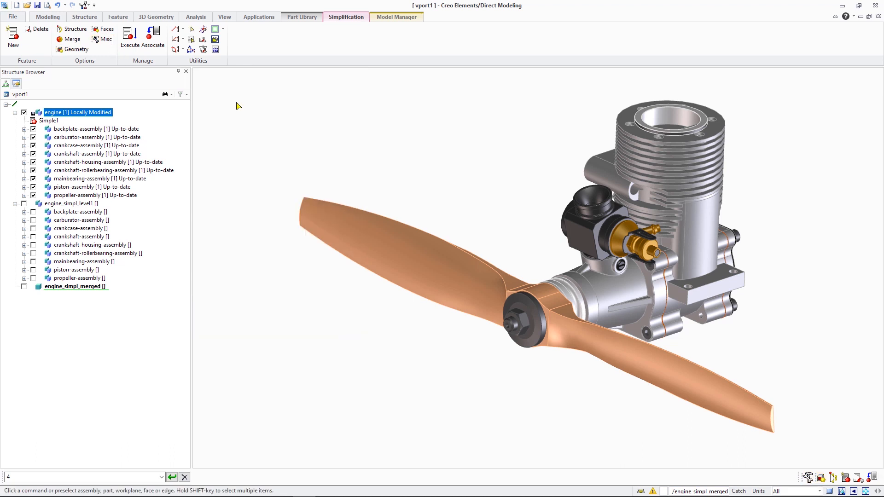
Execute Simple1 with Part Simplification off, answering Yes to the unsaved-changes question.
{"action": "left_click", "coordinate": [129, 36]}
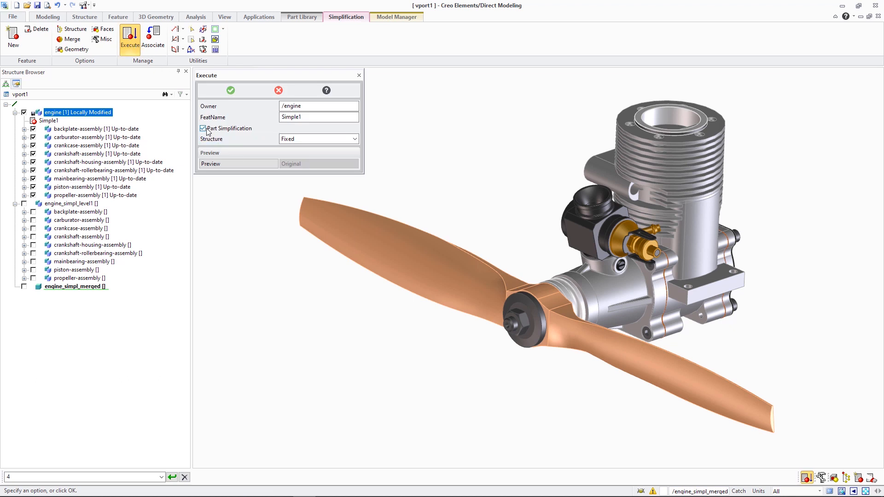
{"action": "left_click", "coordinate": [230, 91]}
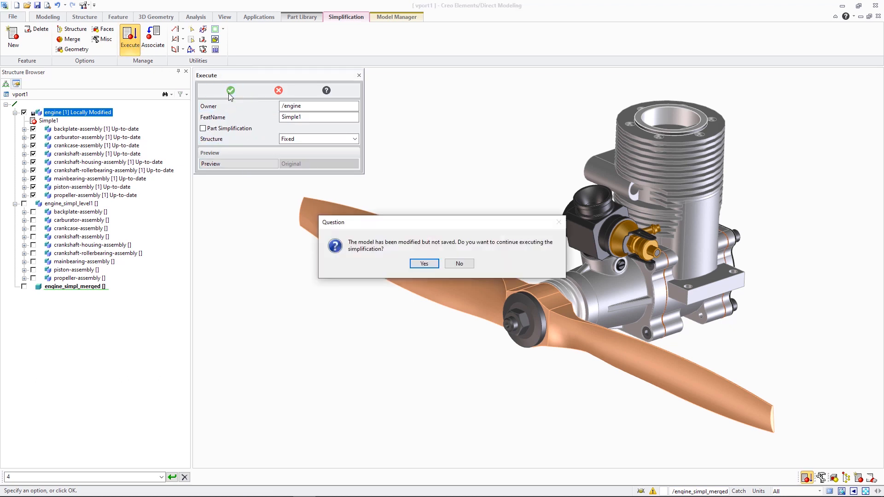
{"action": "left_click", "coordinate": [423, 263]}
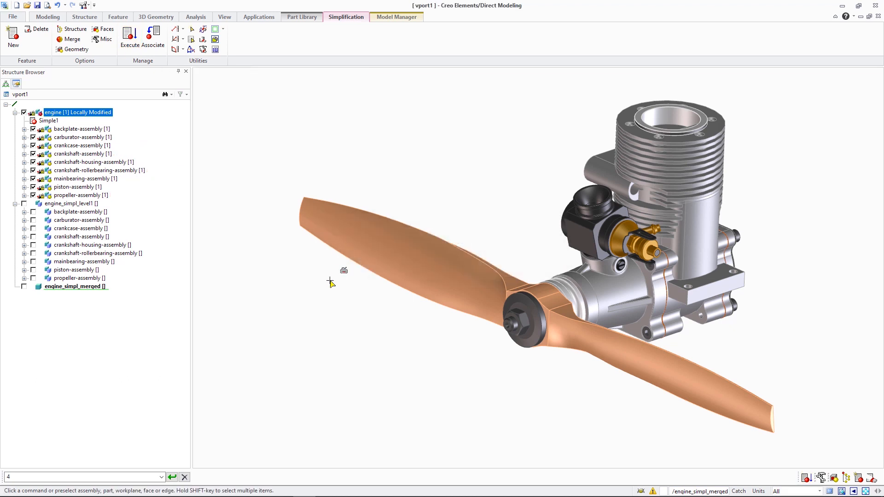
{"action": "mouse_move", "coordinate": [153, 36]}
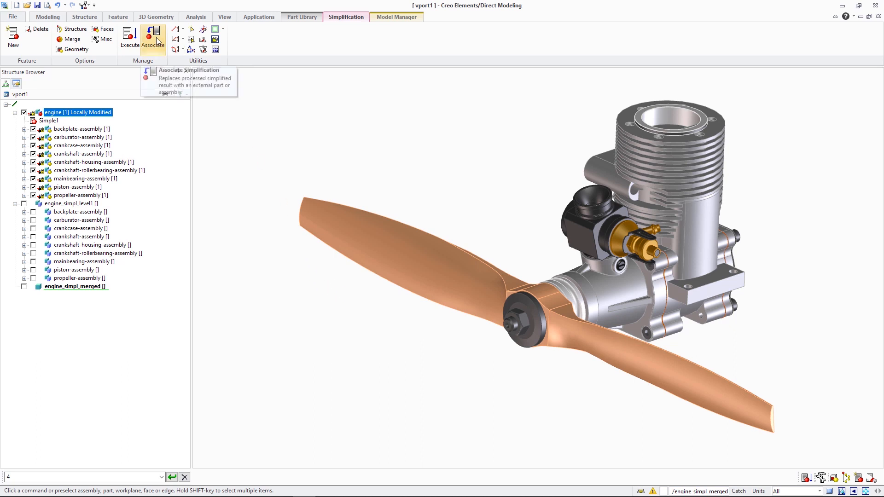
Associate Simple1 with engine_simpl_level1 as External Simplification and continue past the replacement prompt.
{"action": "left_click", "coordinate": [152, 38]}
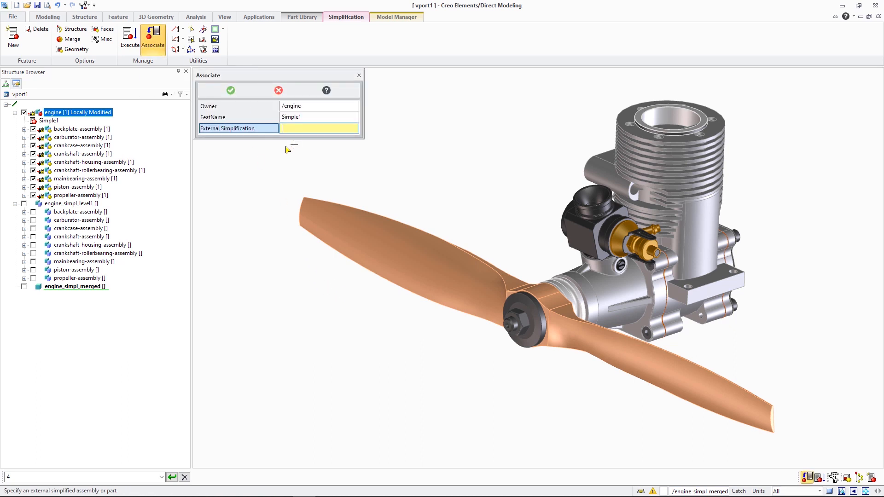
{"action": "left_click", "coordinate": [70, 203]}
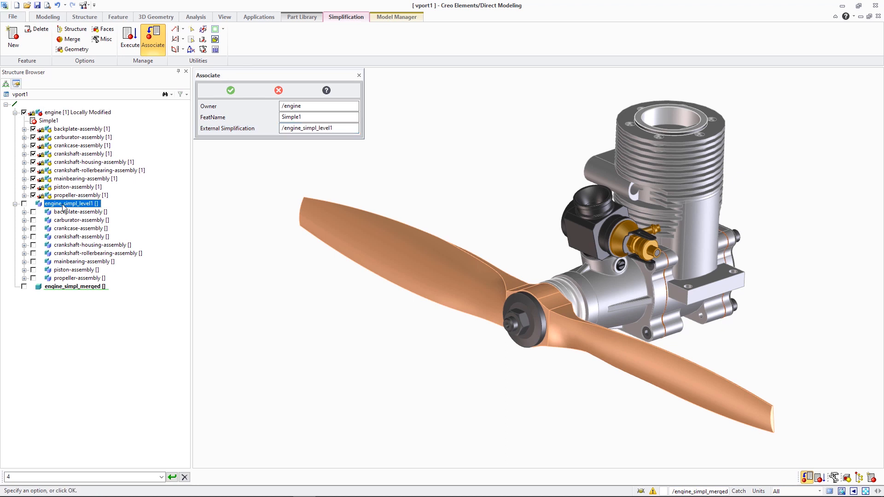
{"action": "left_click", "coordinate": [231, 90]}
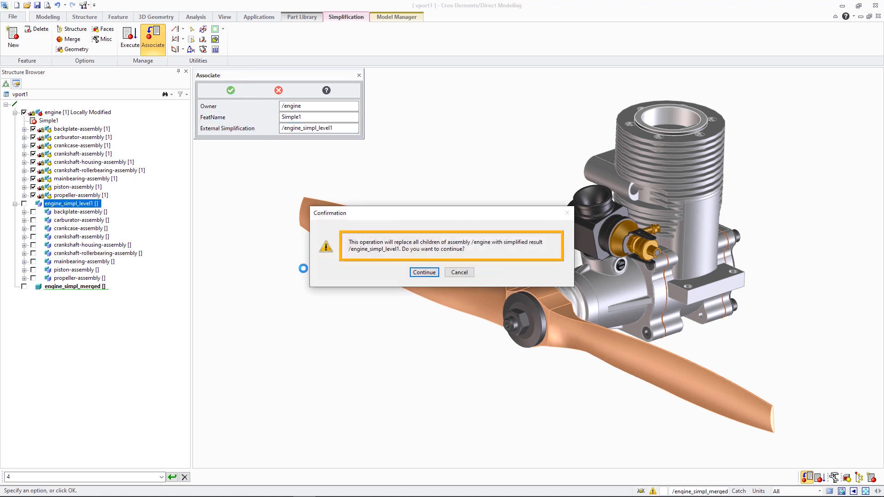
{"action": "mouse_move", "coordinate": [424, 272]}
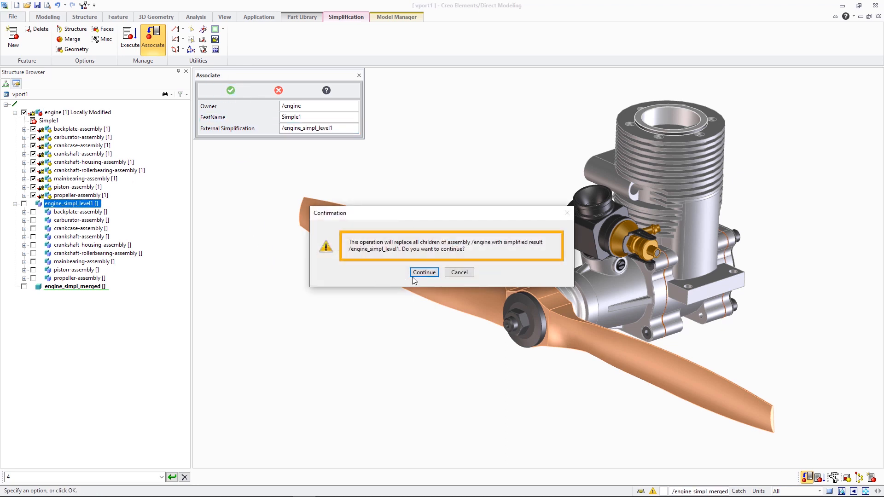
{"action": "left_click", "coordinate": [424, 272]}
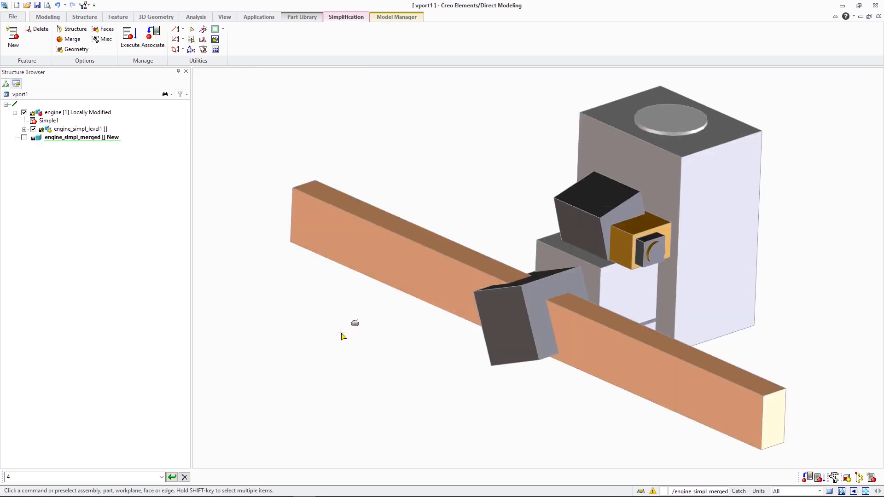
{"action": "mouse_move", "coordinate": [349, 338]}
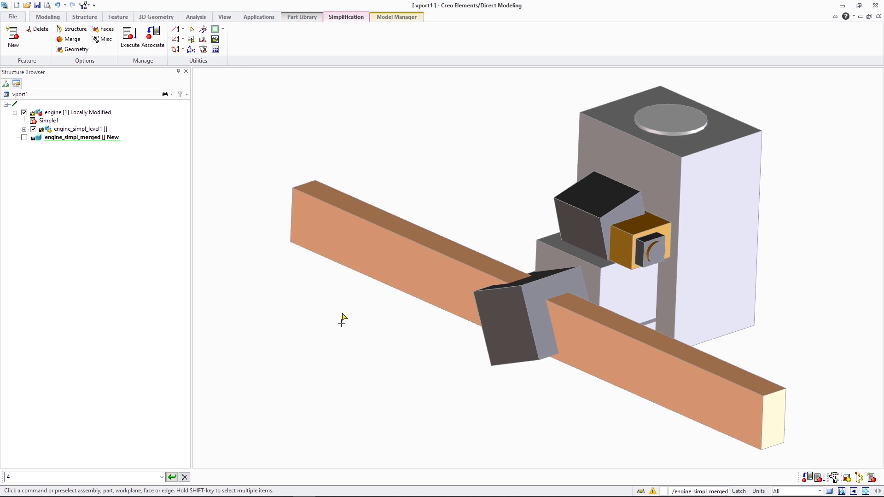
{"action": "mouse_move", "coordinate": [330, 299]}
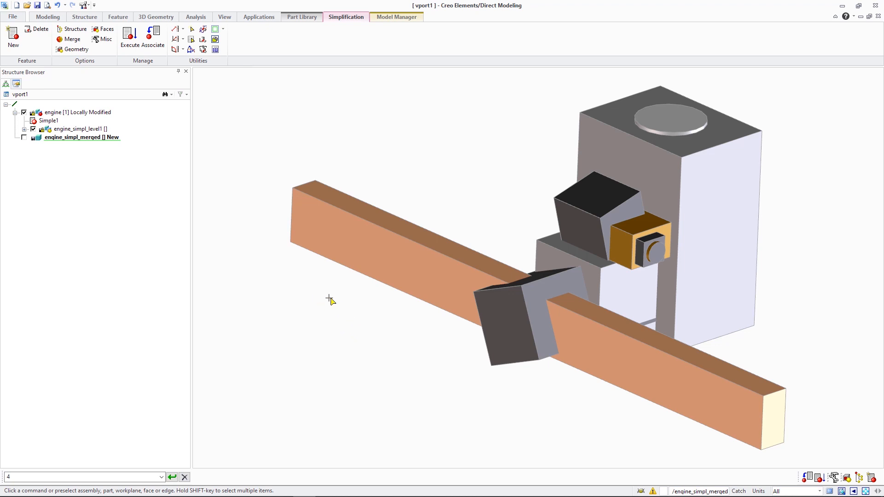
{"action": "mouse_move", "coordinate": [281, 190]}
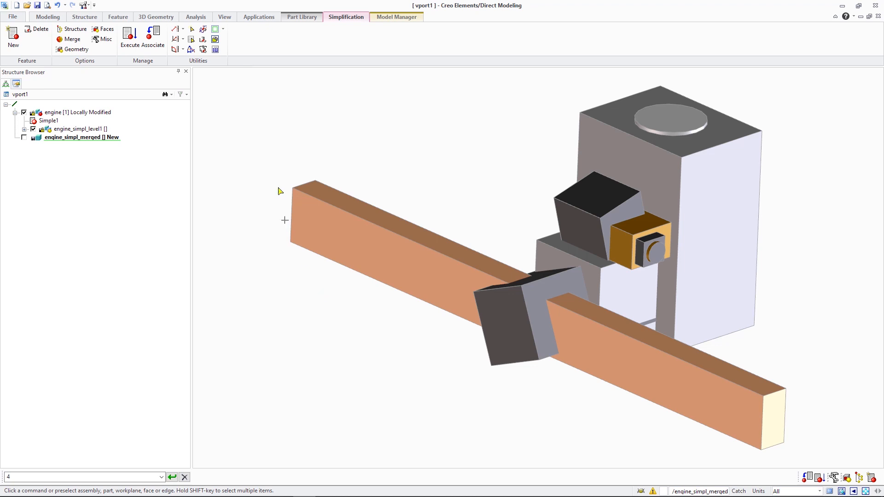
{"action": "mouse_move", "coordinate": [152, 37]}
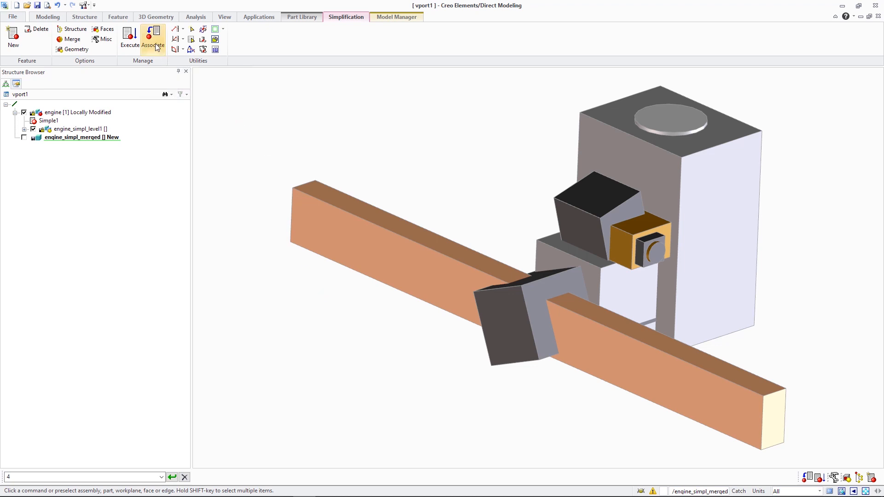
Re-associate Simple1 with engine_simpl_merged as External Simplification, confirming the child replacement.
{"action": "left_click", "coordinate": [24, 128]}
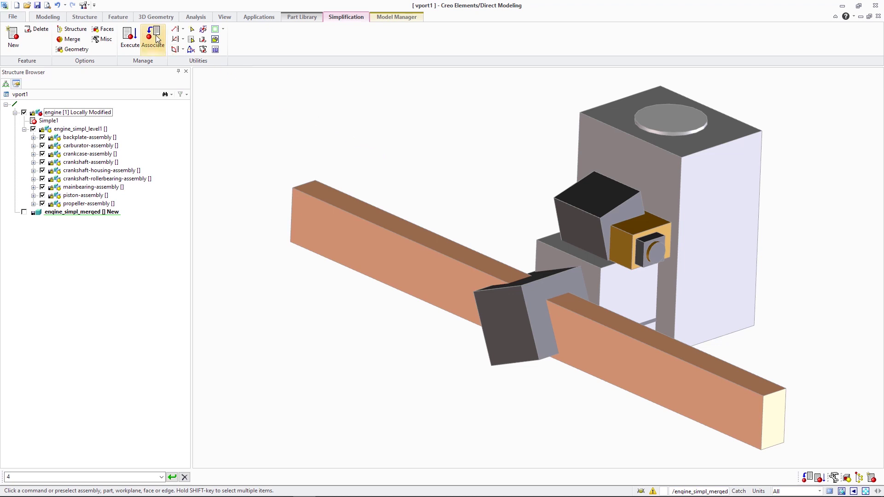
{"action": "left_click", "coordinate": [152, 37]}
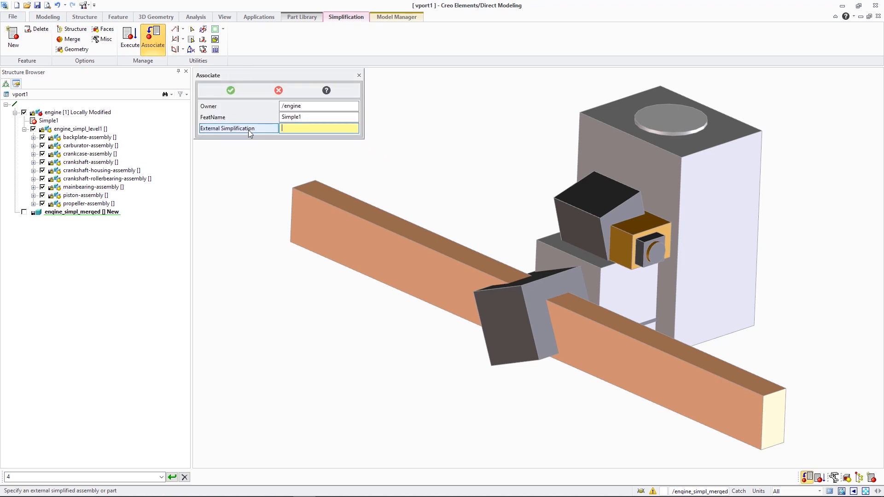
{"action": "left_click", "coordinate": [81, 212]}
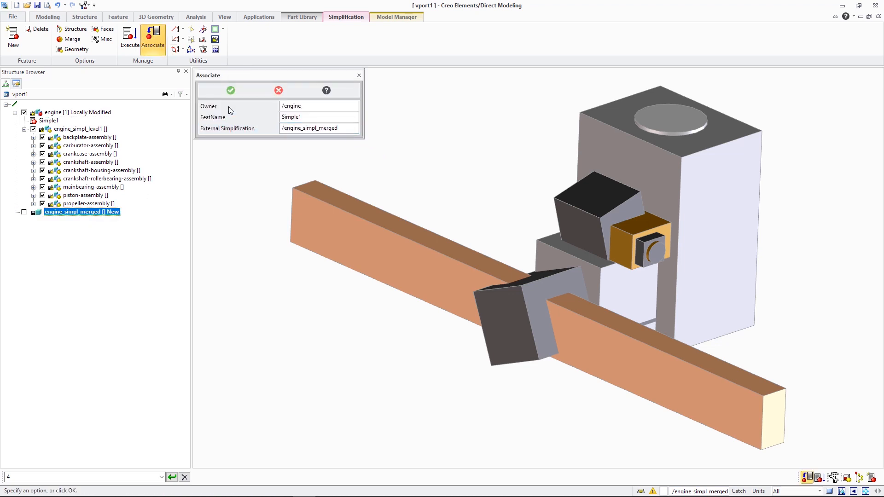
{"action": "left_click", "coordinate": [231, 90]}
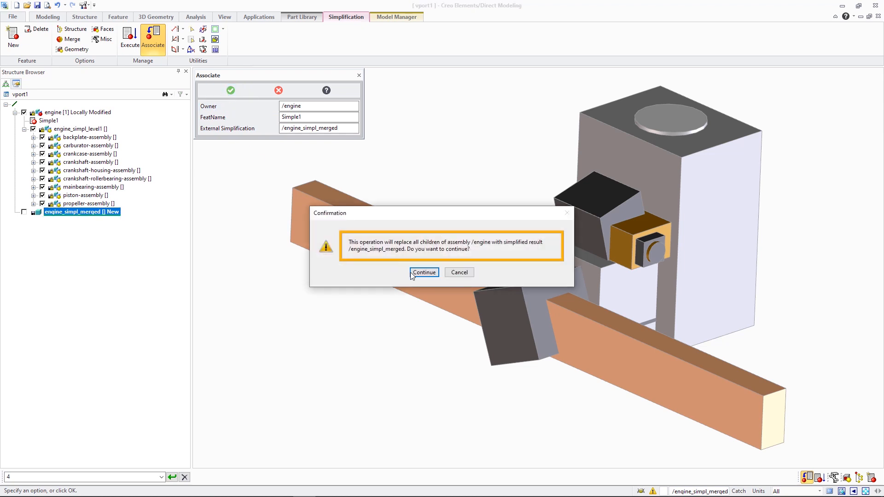
{"action": "left_click", "coordinate": [424, 272]}
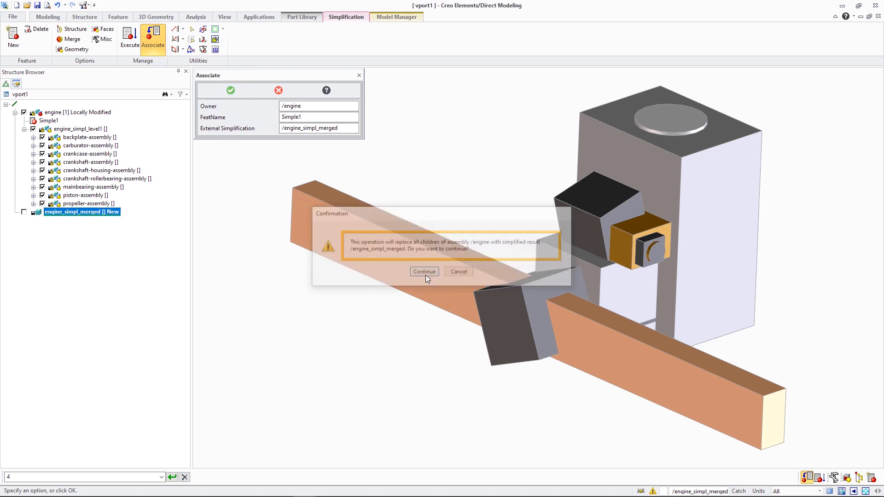
{"action": "left_click", "coordinate": [423, 271]}
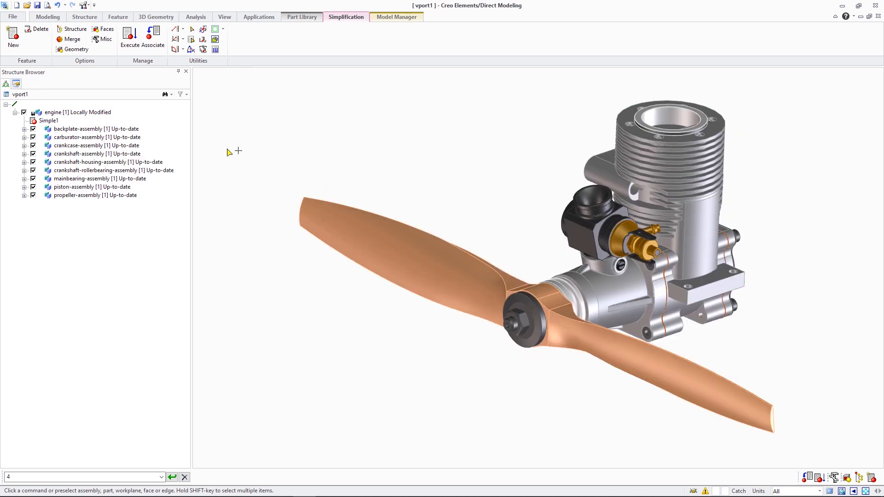
View the engine's carburettor and propeller hub up close.
{"action": "left_click", "coordinate": [73, 29]}
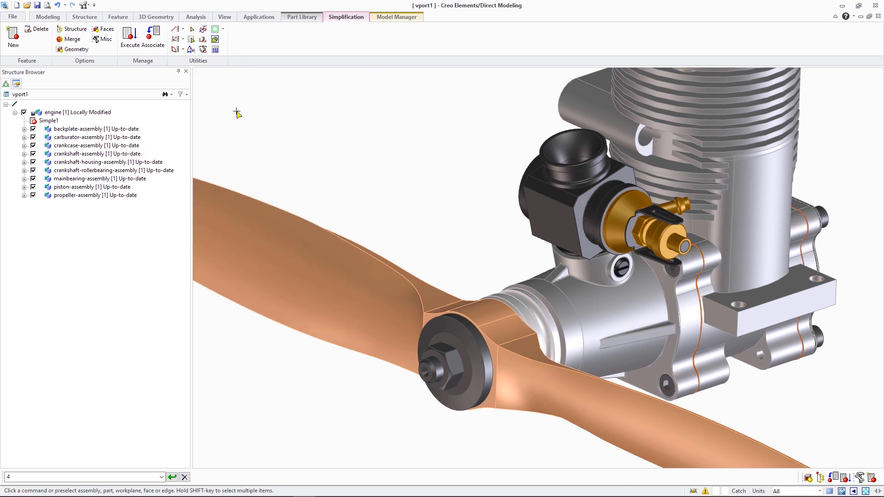
Execute Simple1 with Structure set to Merged, producing engine_1 to engine_4.
{"action": "left_click", "coordinate": [105, 39]}
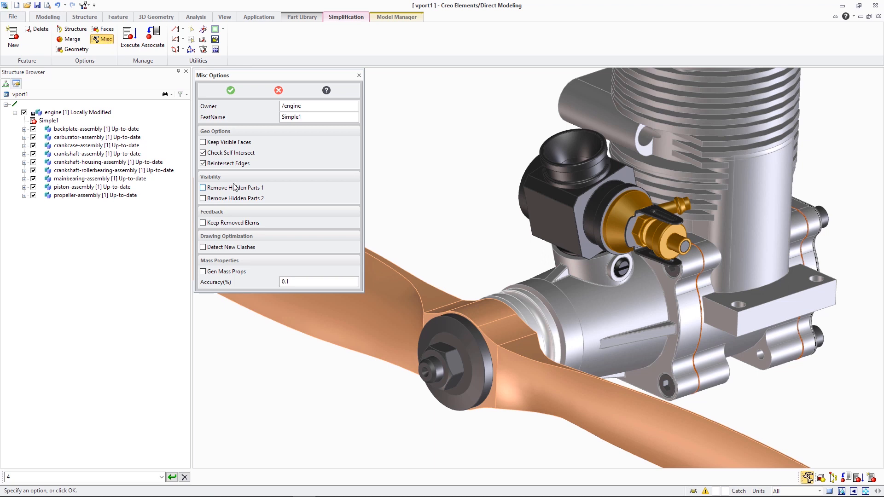
{"action": "left_click", "coordinate": [230, 90]}
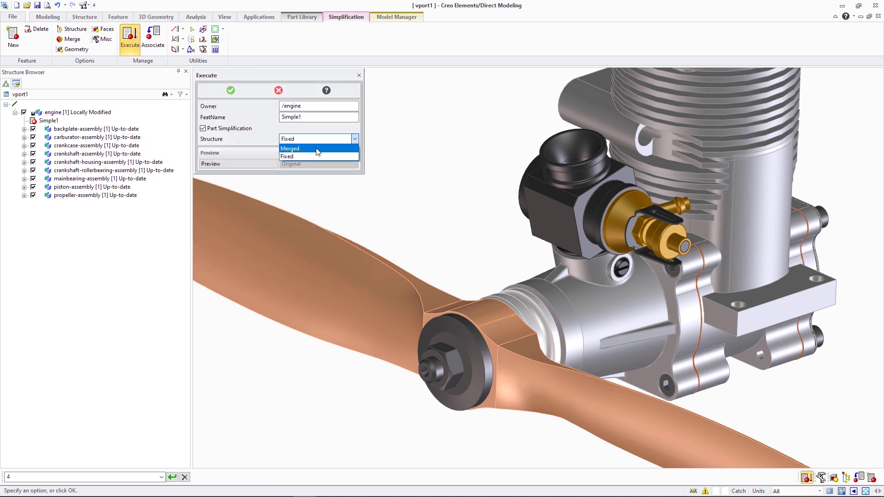
{"action": "left_click", "coordinate": [289, 148]}
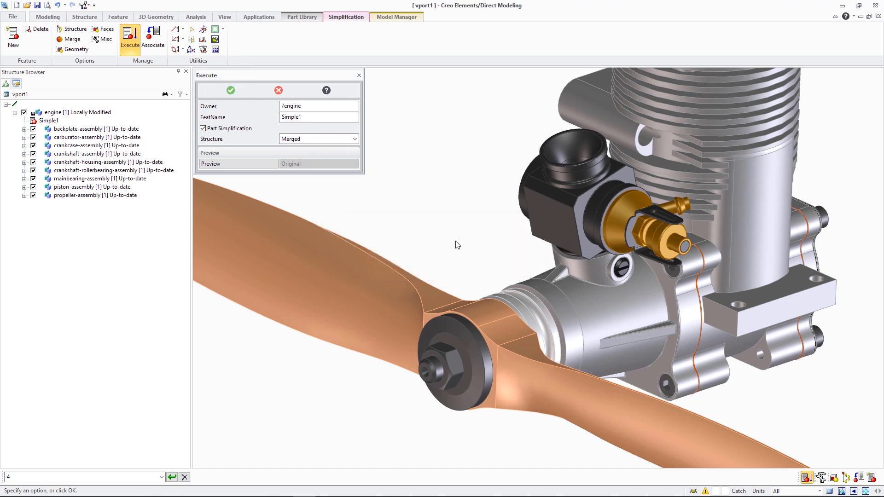
{"action": "left_click", "coordinate": [231, 90]}
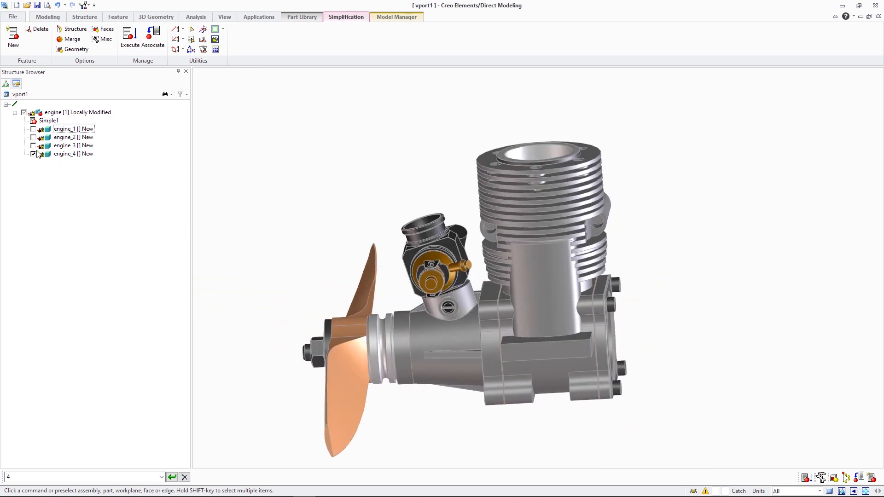
Copy engine_4 to a new top-level part named engine_manual_simpl.
{"action": "left_click", "coordinate": [66, 153]}
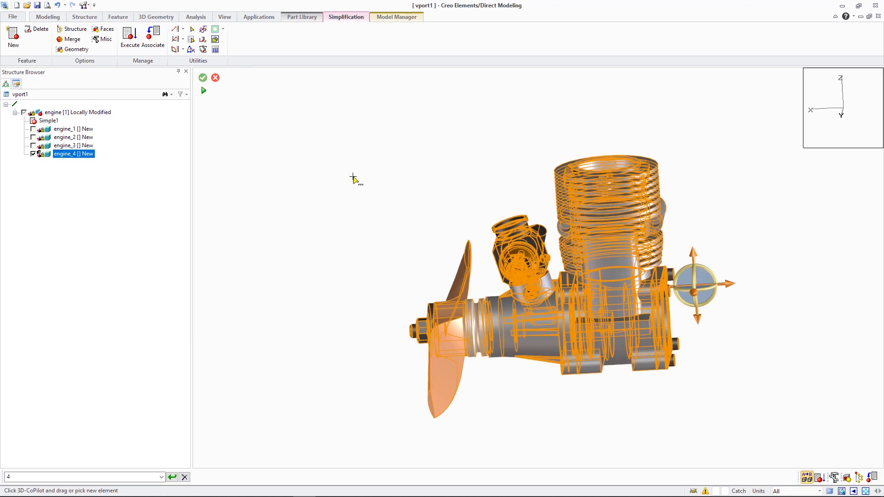
{"action": "left_click", "coordinate": [203, 77]}
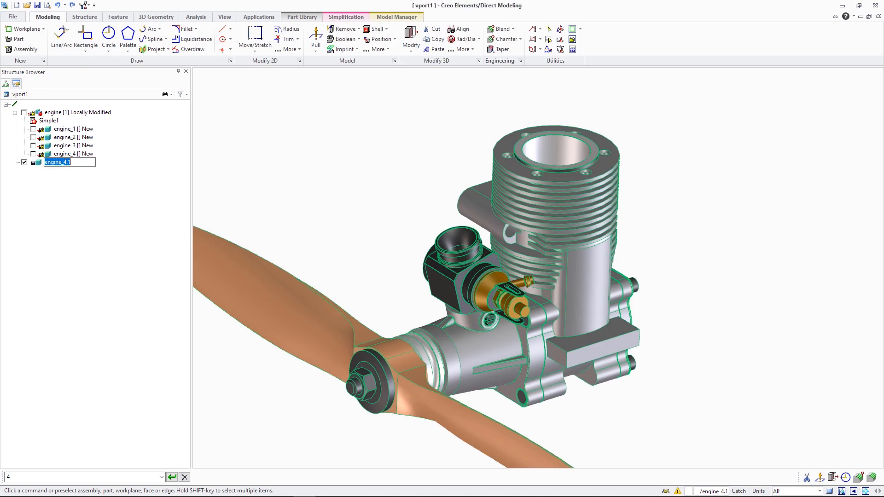
{"action": "type", "text": "engine_manual_simpl"}
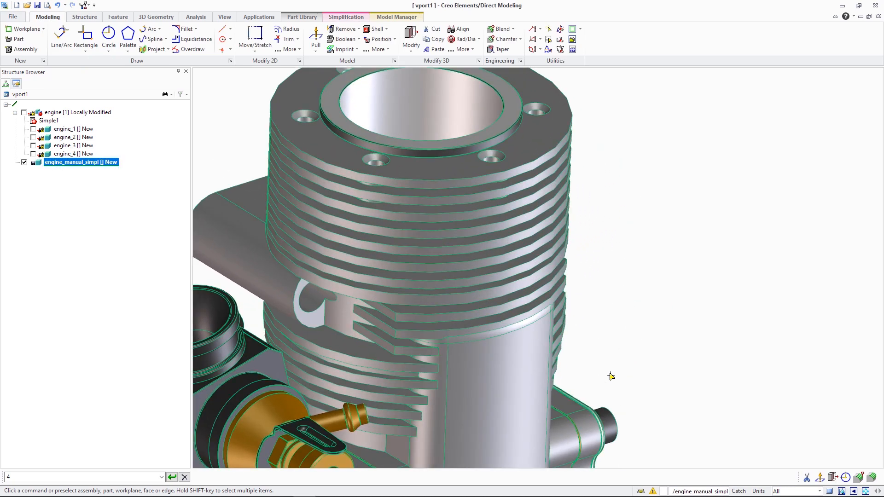
{"action": "left_click", "coordinate": [109, 39]}
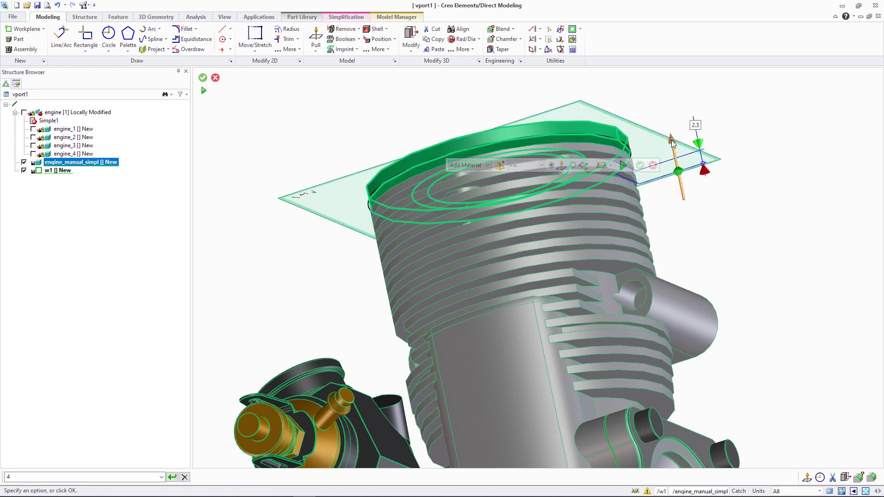
{"action": "left_click", "coordinate": [203, 77]}
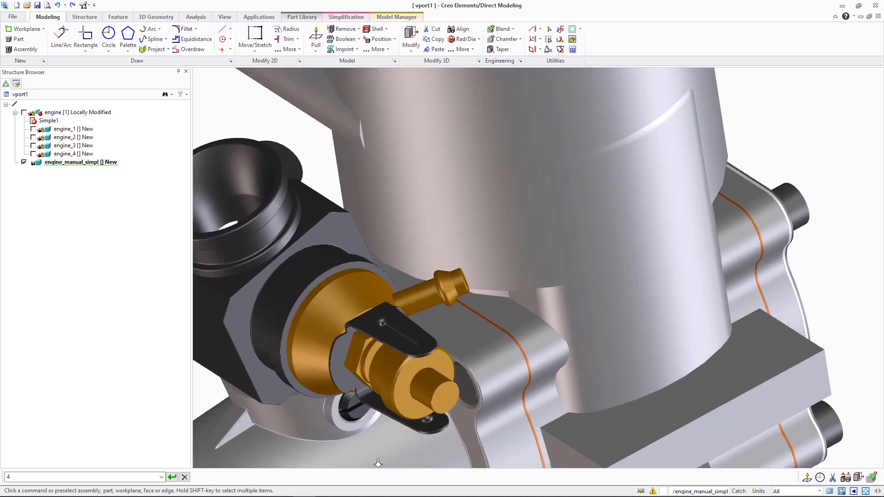
Replace engine_manual_simpl's cylinder fins and carburettor details with plain cylinders.
{"action": "left_click", "coordinate": [445, 277]}
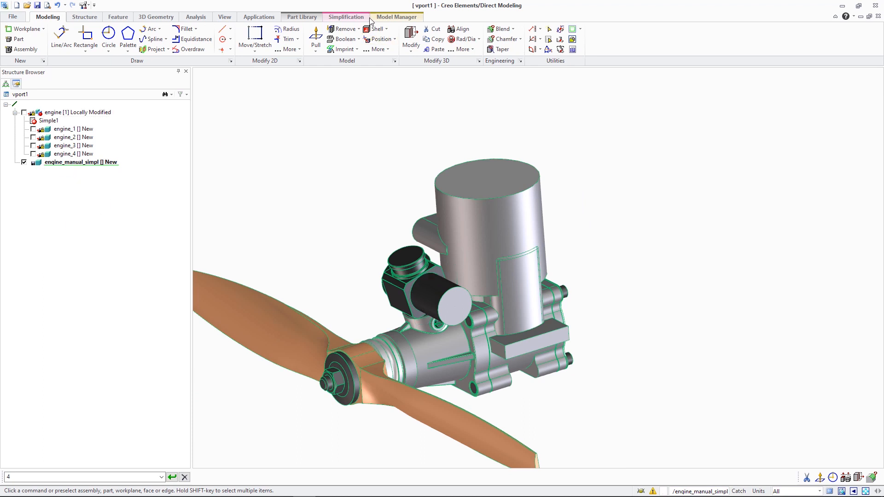
Associate Simple1 with engine_manual_simpl as External Simplification and continue past the replacement prompt.
{"action": "left_click", "coordinate": [346, 16]}
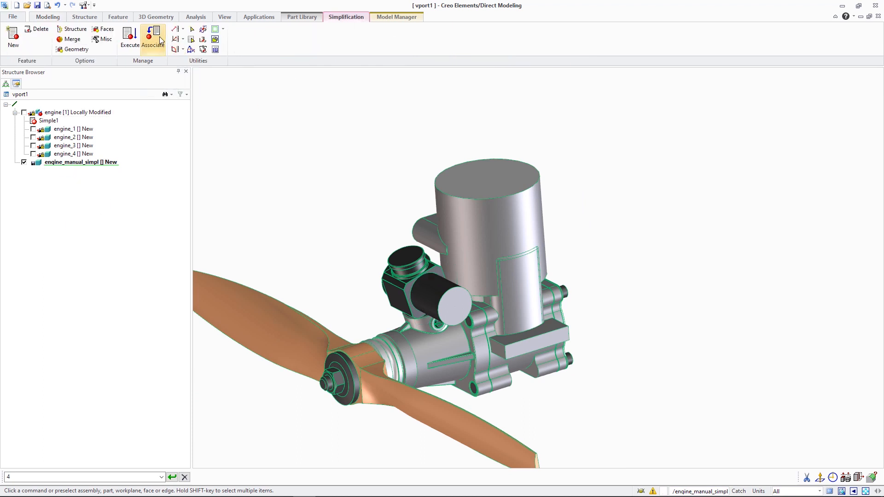
{"action": "left_click", "coordinate": [153, 39]}
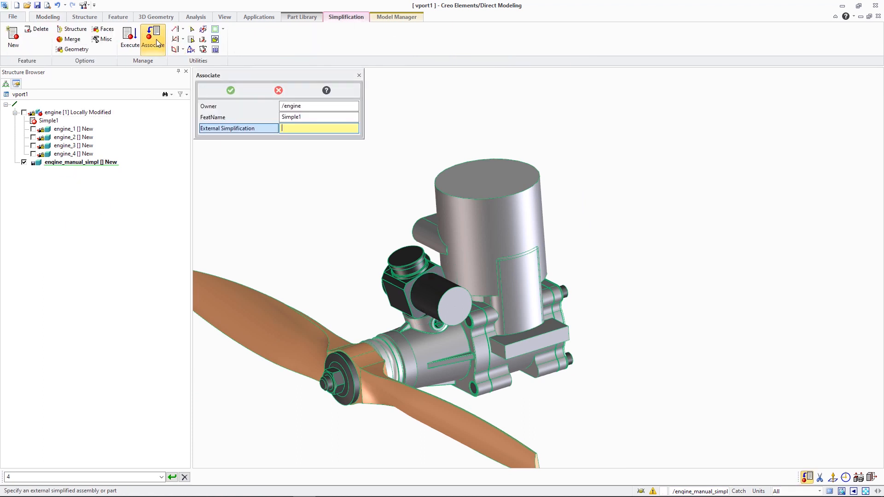
{"action": "left_click", "coordinate": [80, 161]}
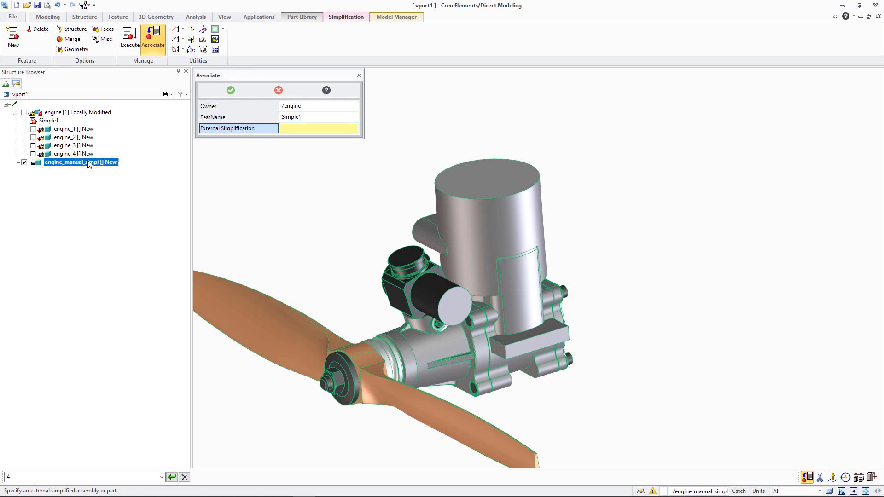
{"action": "left_click", "coordinate": [230, 90]}
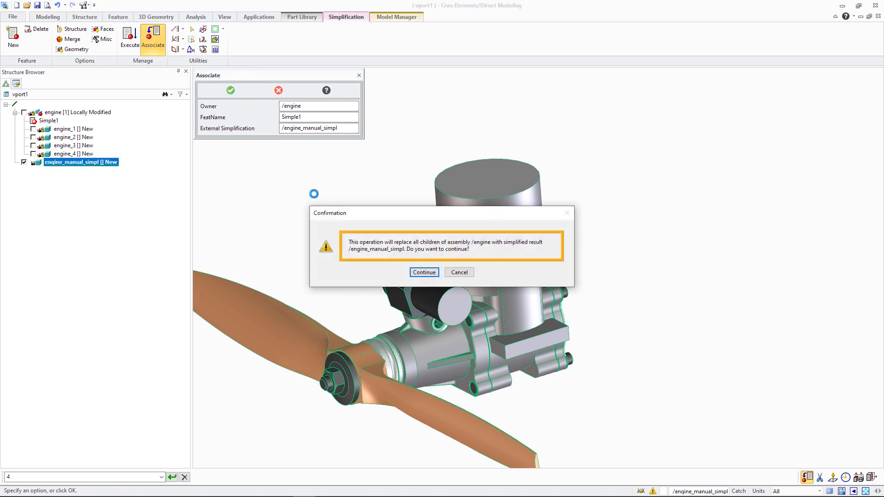
{"action": "left_click", "coordinate": [423, 272]}
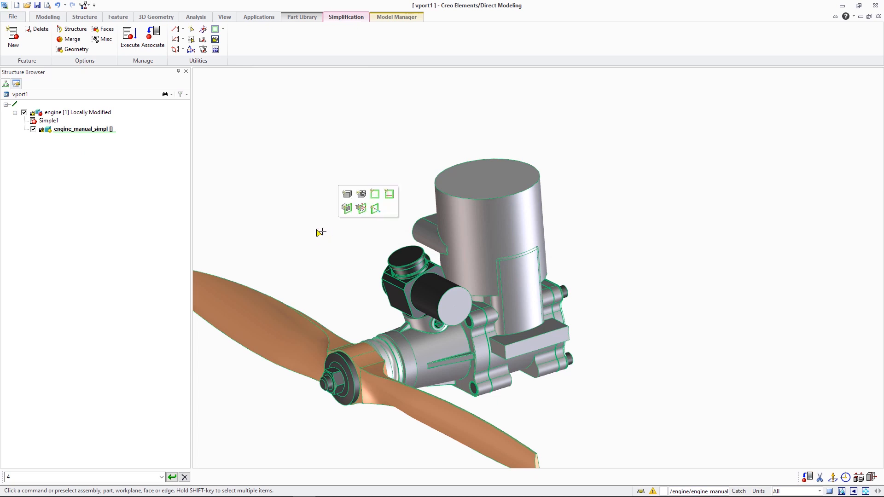
{"action": "mouse_move", "coordinate": [95, 112]}
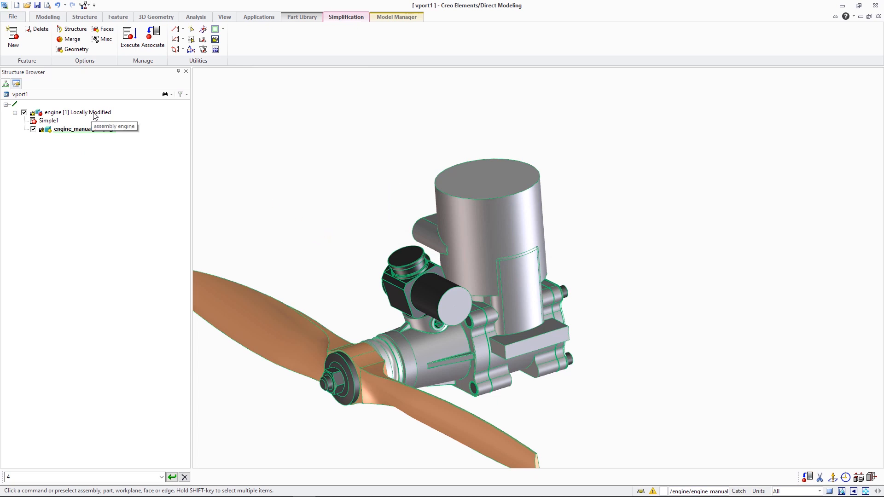
Save the engine assembly via Save 3D with name Simple1 and Save Type Simplified.
{"action": "right_click", "coordinate": [76, 113]}
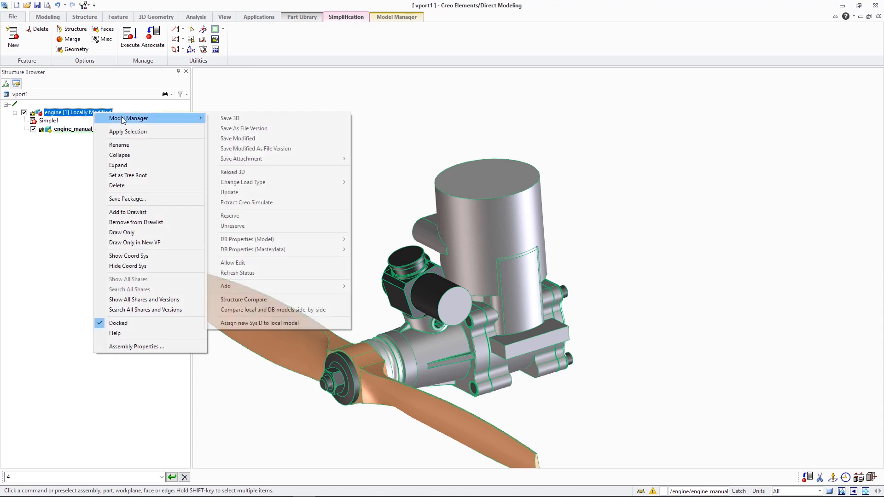
{"action": "left_click", "coordinate": [229, 118]}
{"action": "type", "text": "e"}
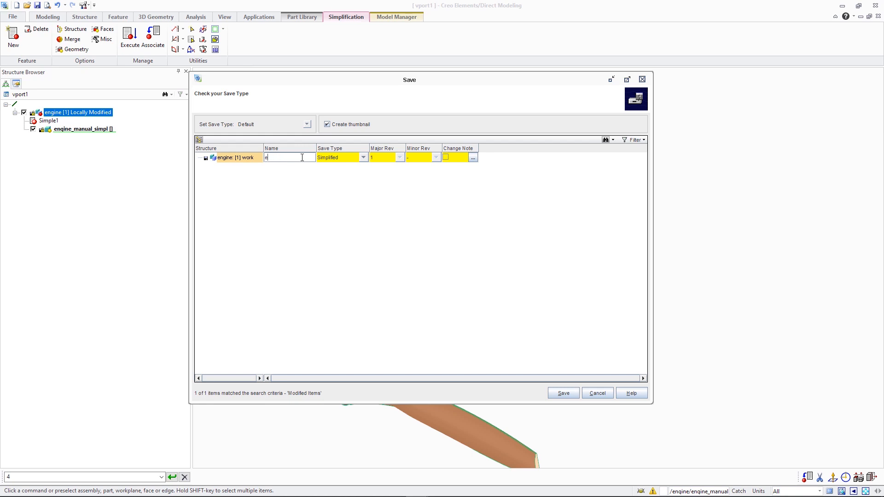
{"action": "type", "text": "Simple"}
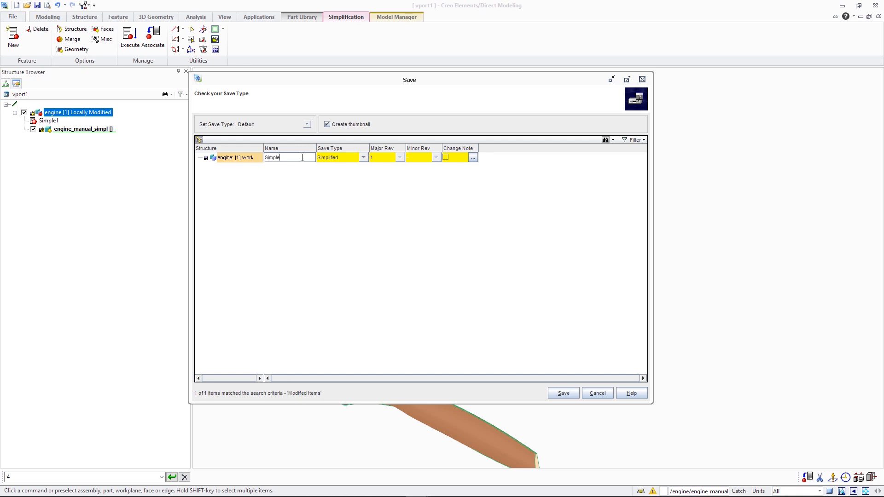
{"action": "type", "text": "1"}
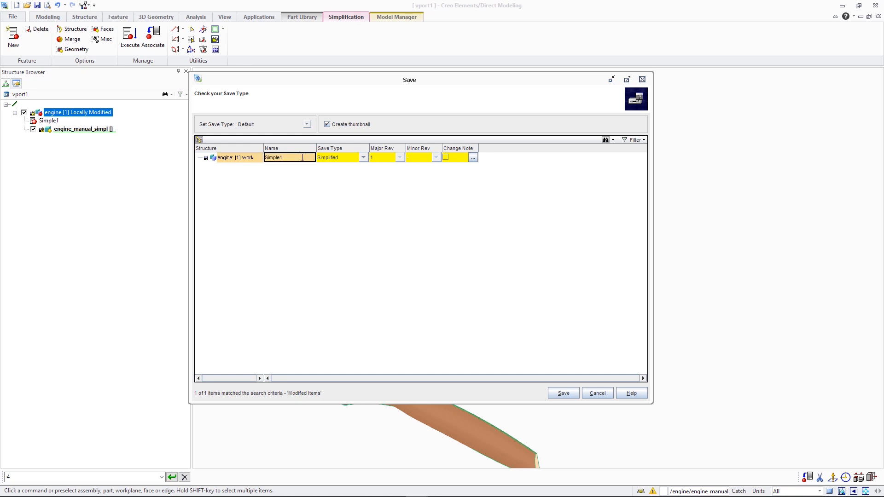
{"action": "left_click", "coordinate": [562, 393]}
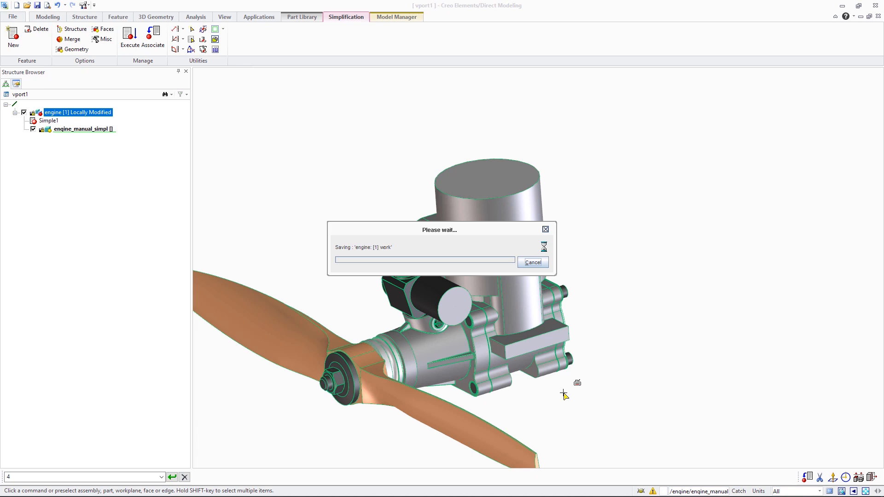
{"action": "left_click", "coordinate": [397, 16]}
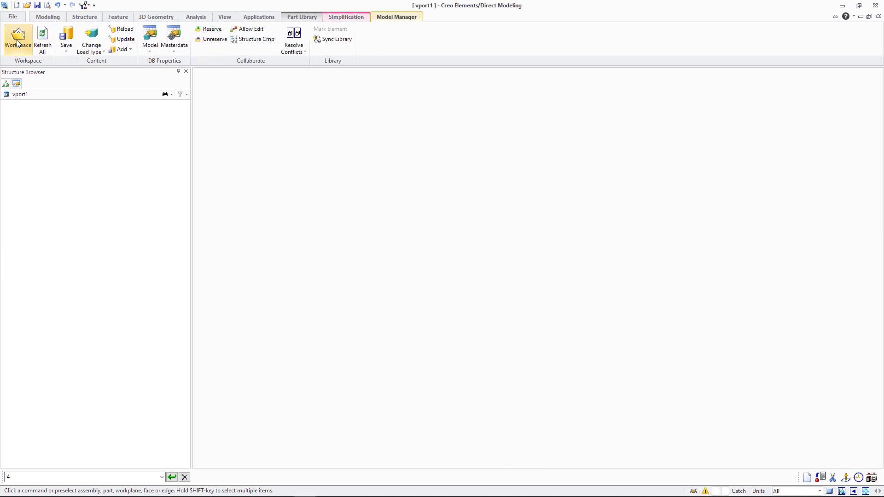
Open the Load dialog for engine [1] work from the Workspace Recent List, using Simple1.
{"action": "left_click", "coordinate": [17, 40]}
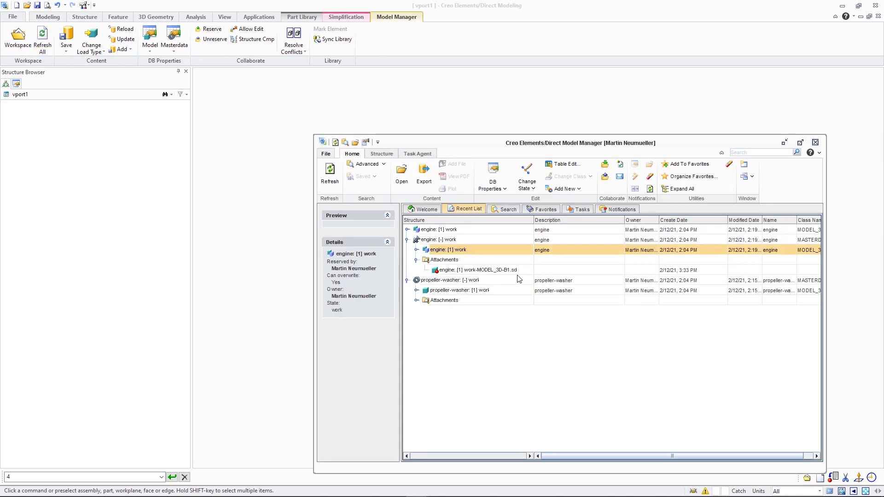
{"action": "right_click", "coordinate": [447, 250]}
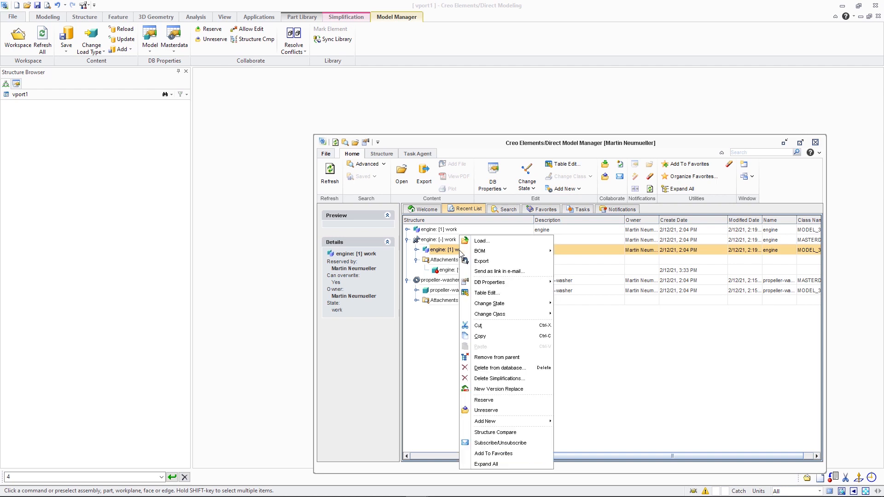
{"action": "left_click", "coordinate": [481, 240]}
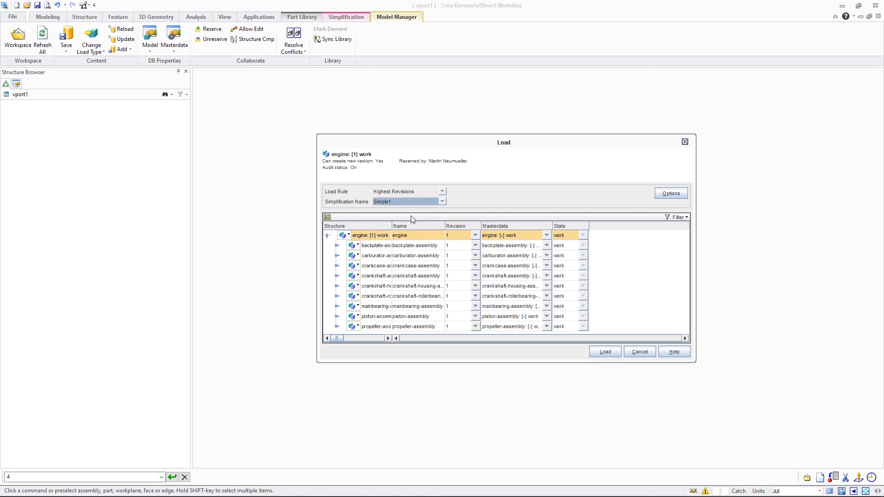
Load the engine with Simple1 and expand it to show engine_manual_simpl.
{"action": "left_click", "coordinate": [604, 351]}
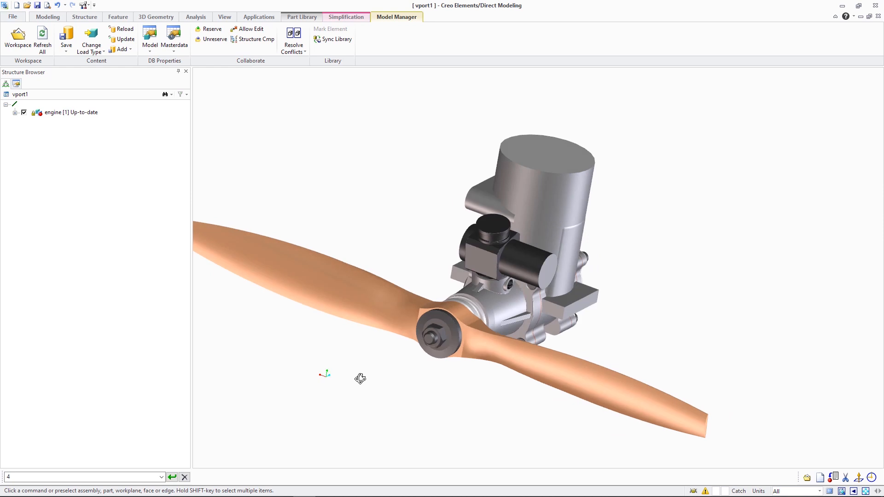
{"action": "left_click", "coordinate": [16, 117]}
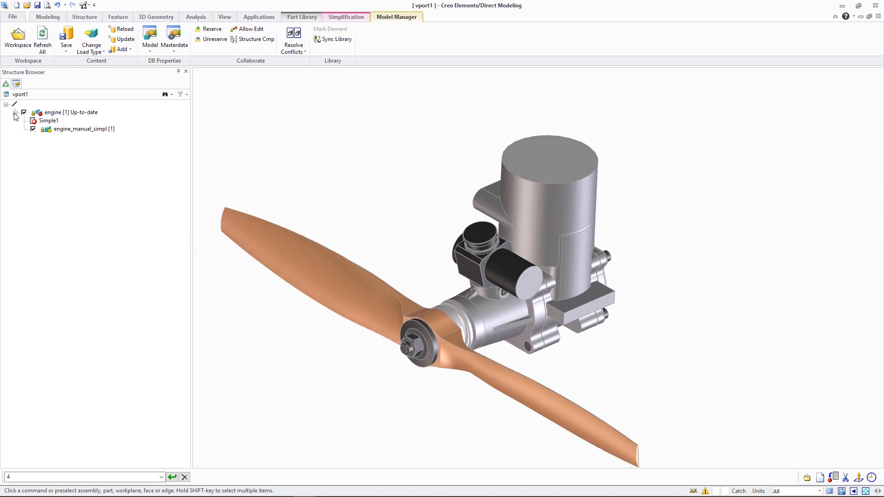